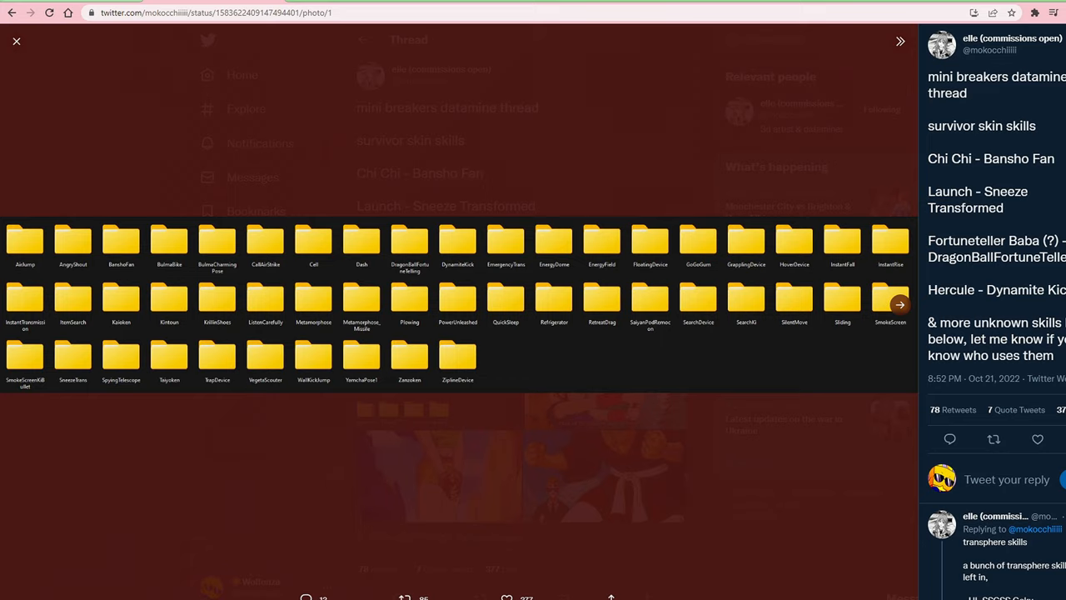
- Close the enlarged skill-folder photo to show the transsphere skills reply listing leftover character skills
click(14, 41)
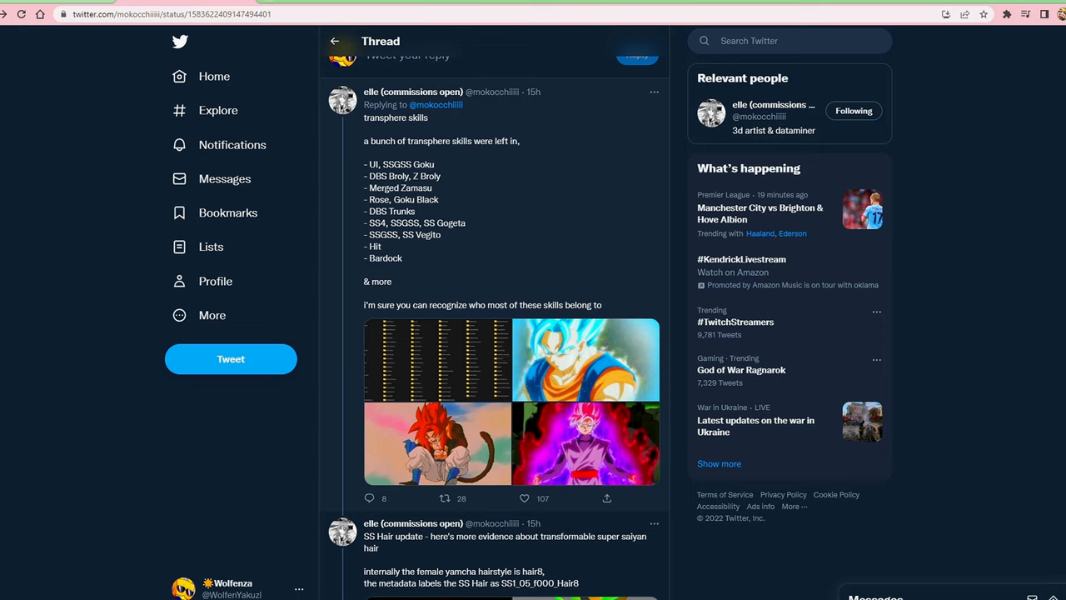
click(437, 359)
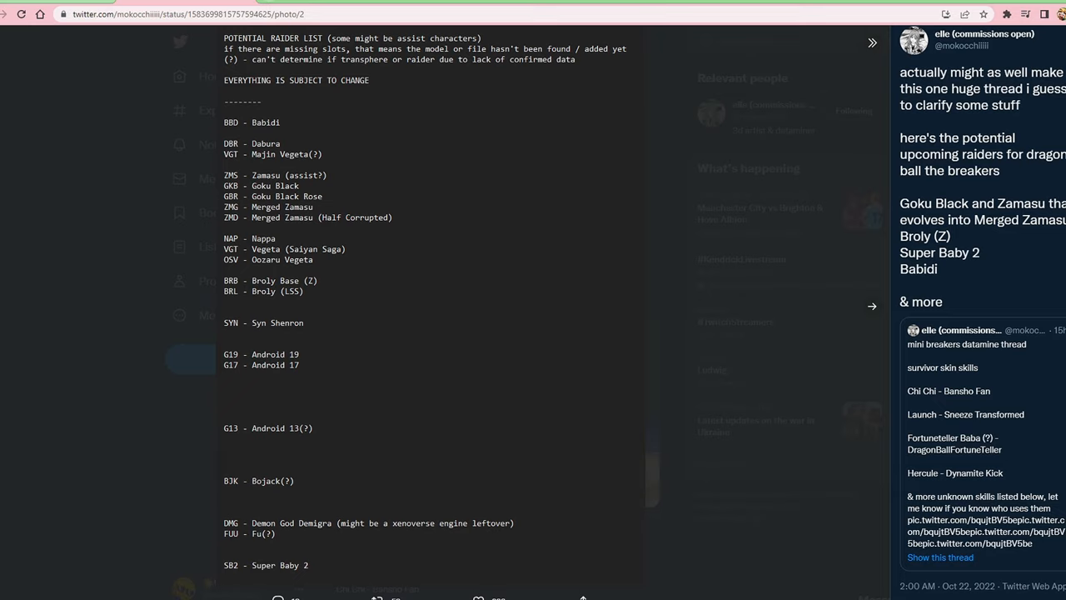